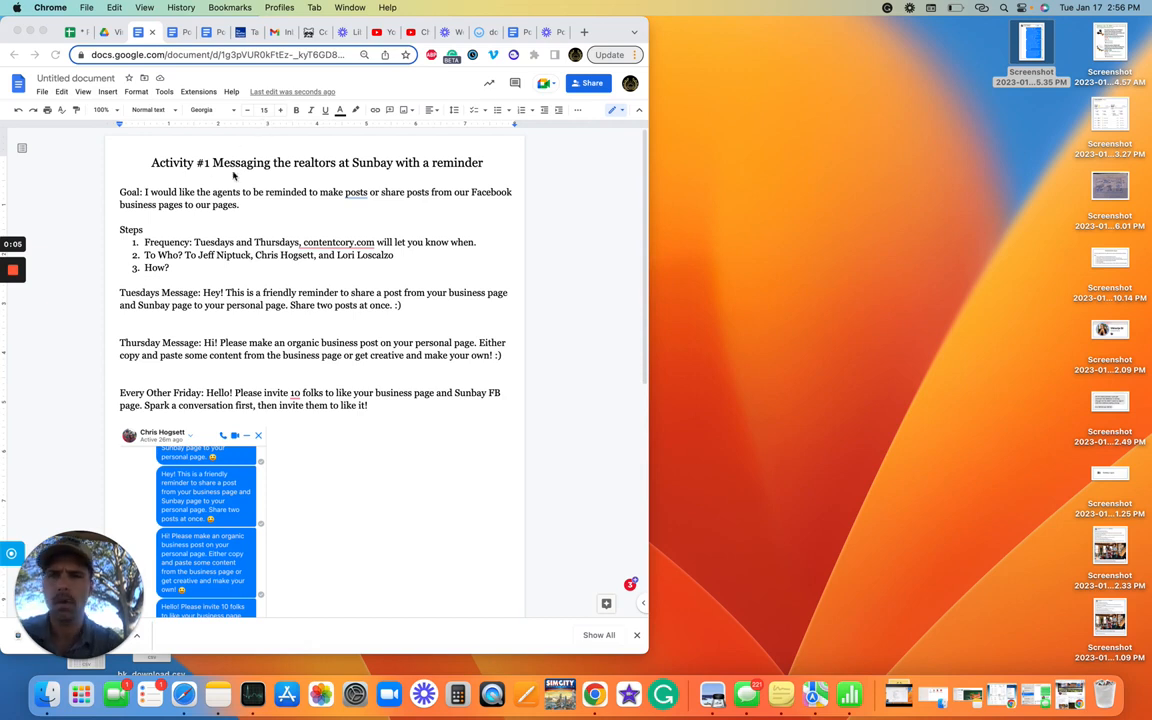
mouse_move(370, 176)
type(" Fridays:")
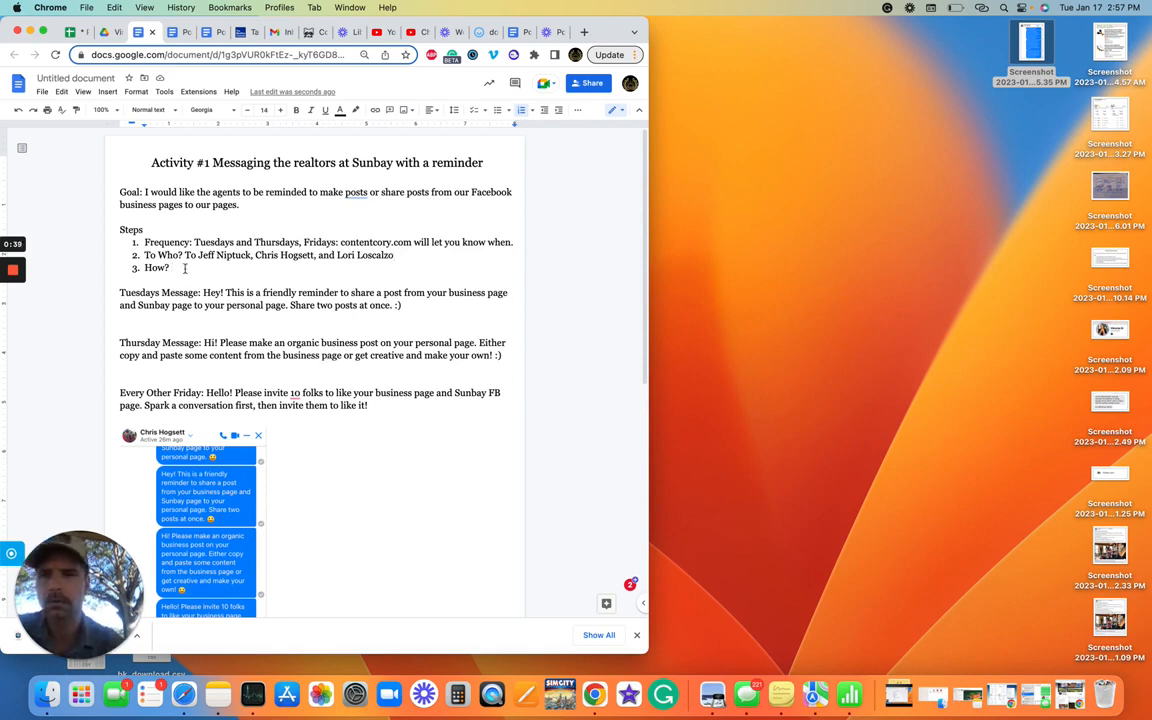
type("Well, s")
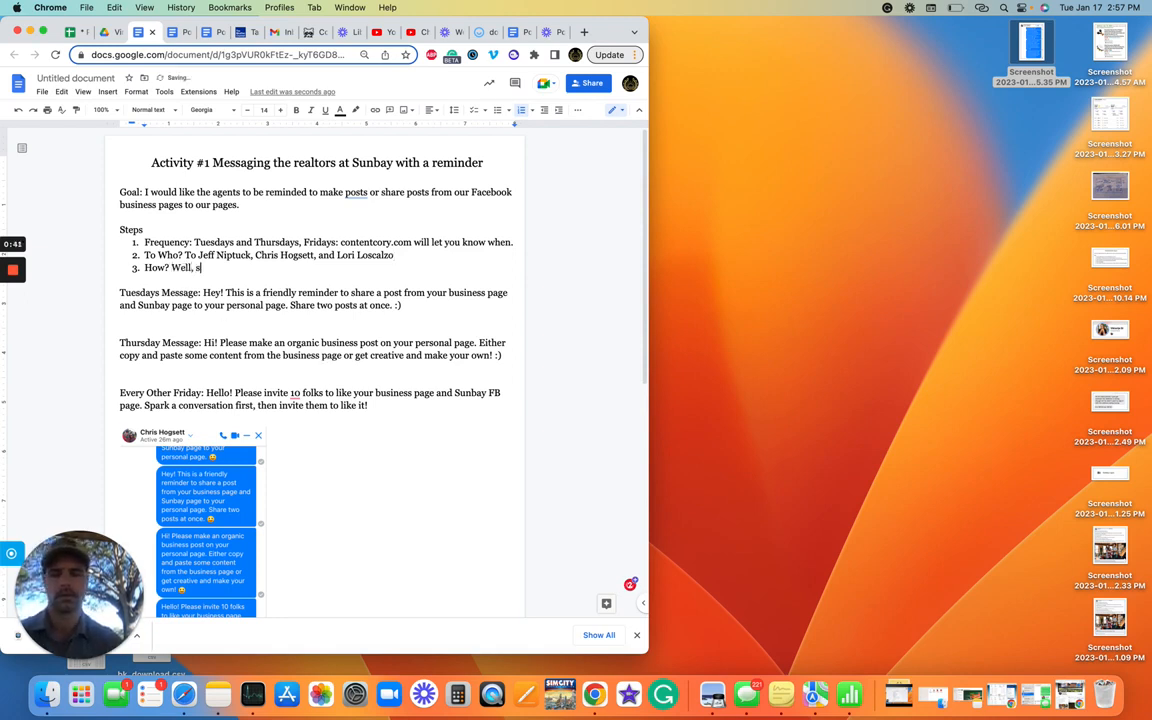
type("end them a DM")
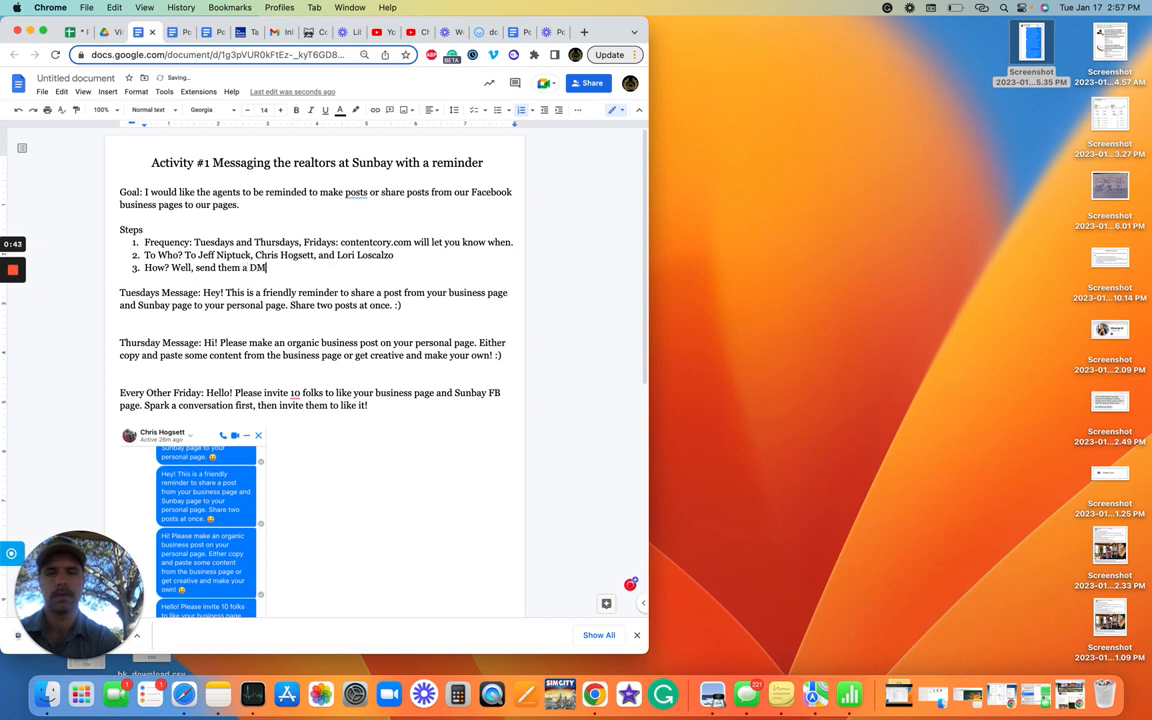
type("on FB.")
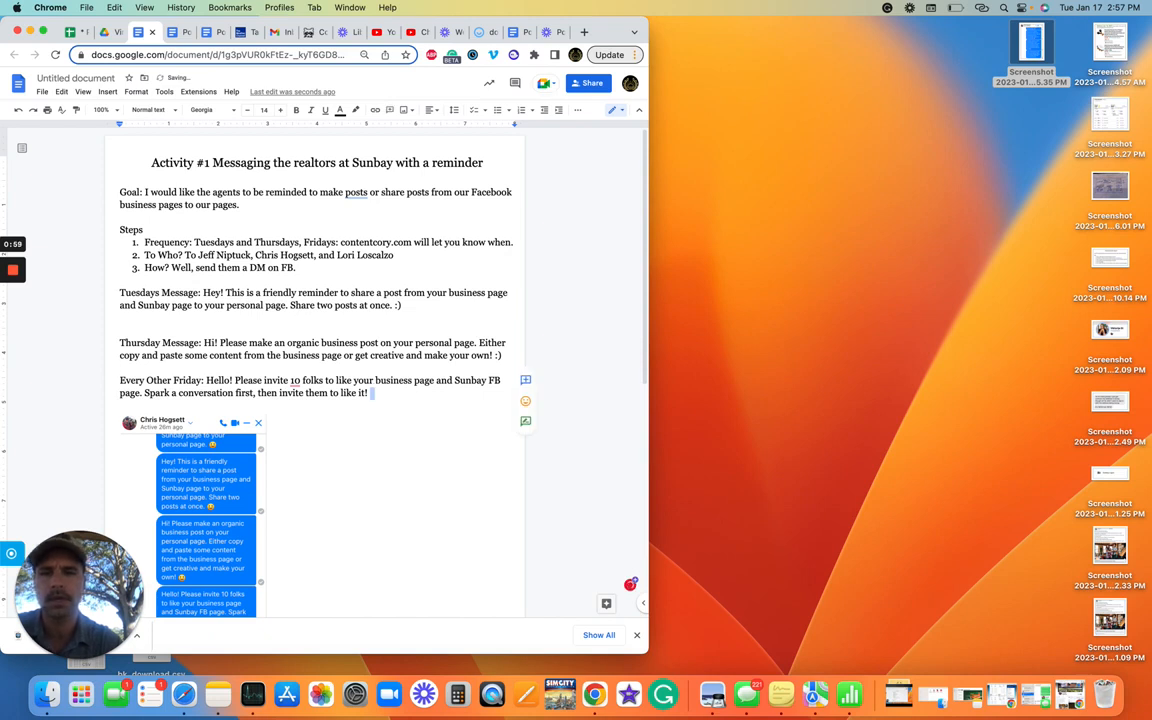
scroll("down", 3)
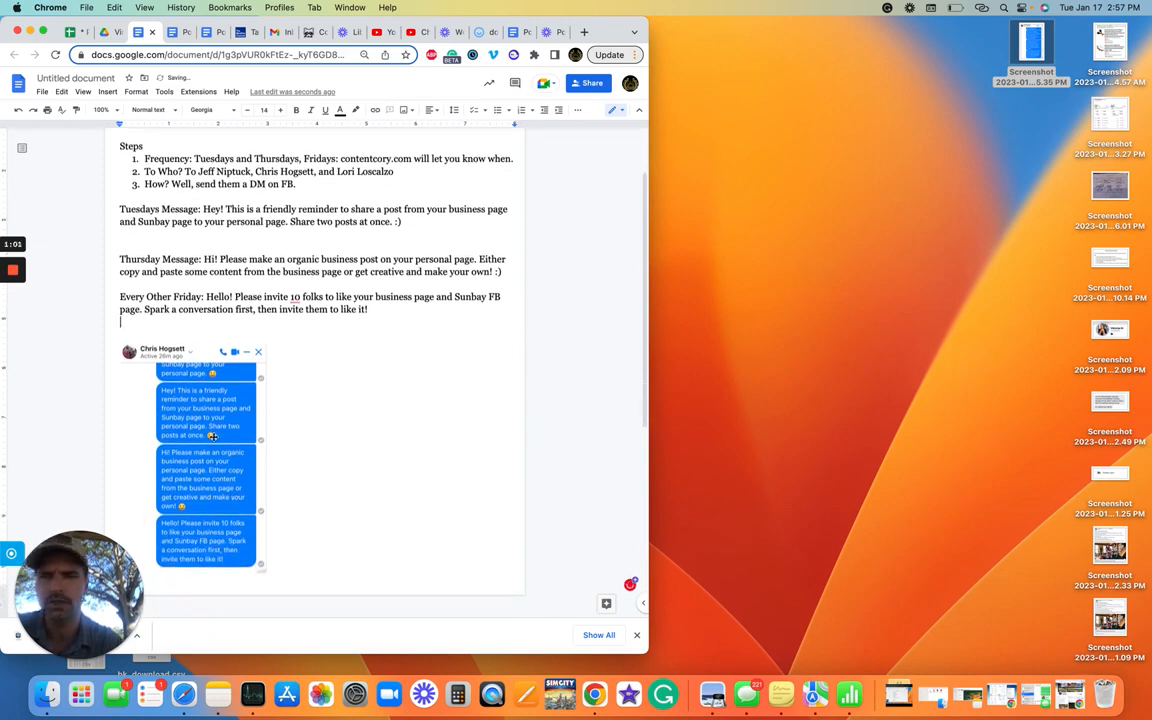